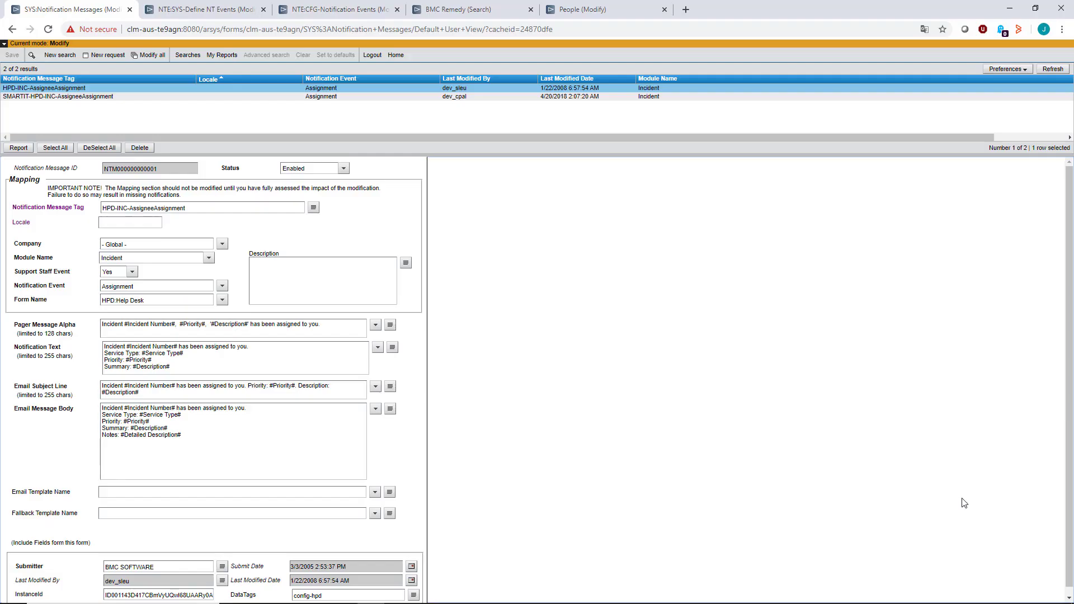
mouse_move(211, 46)
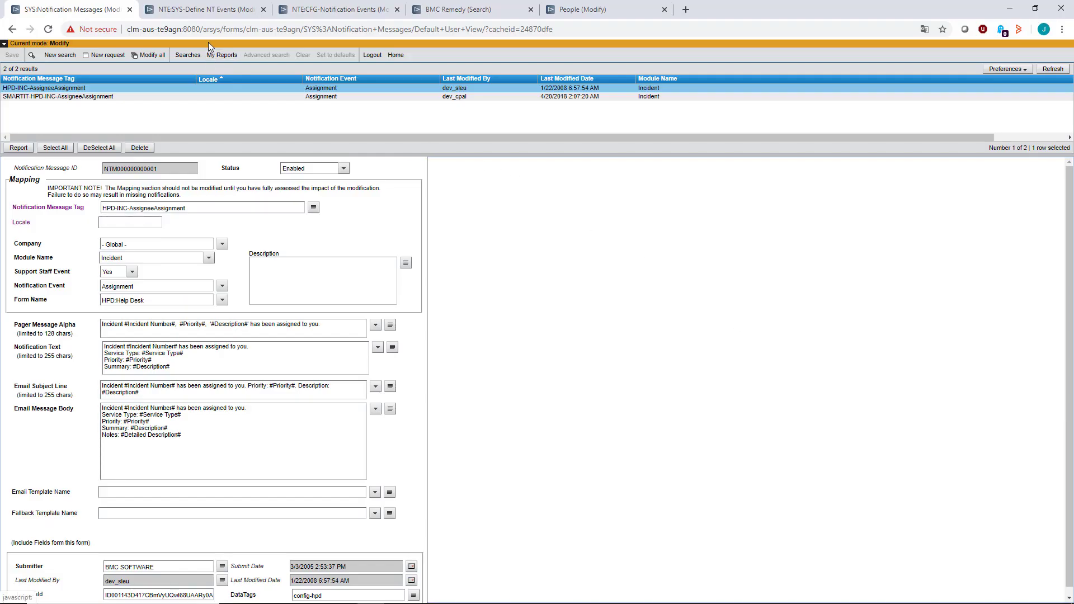
mouse_move(595, 334)
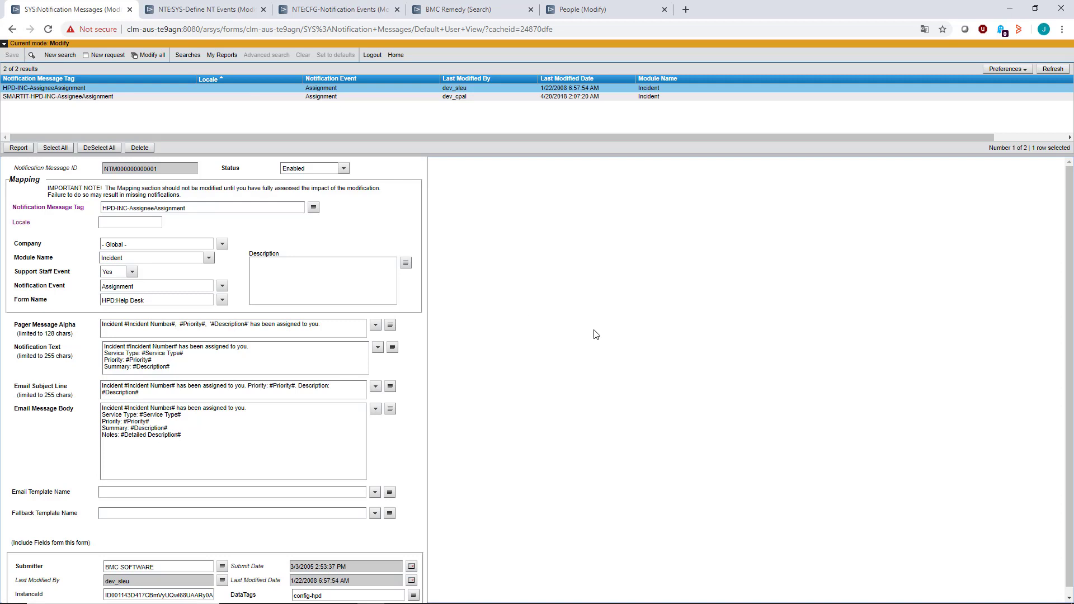
mouse_move(554, 271)
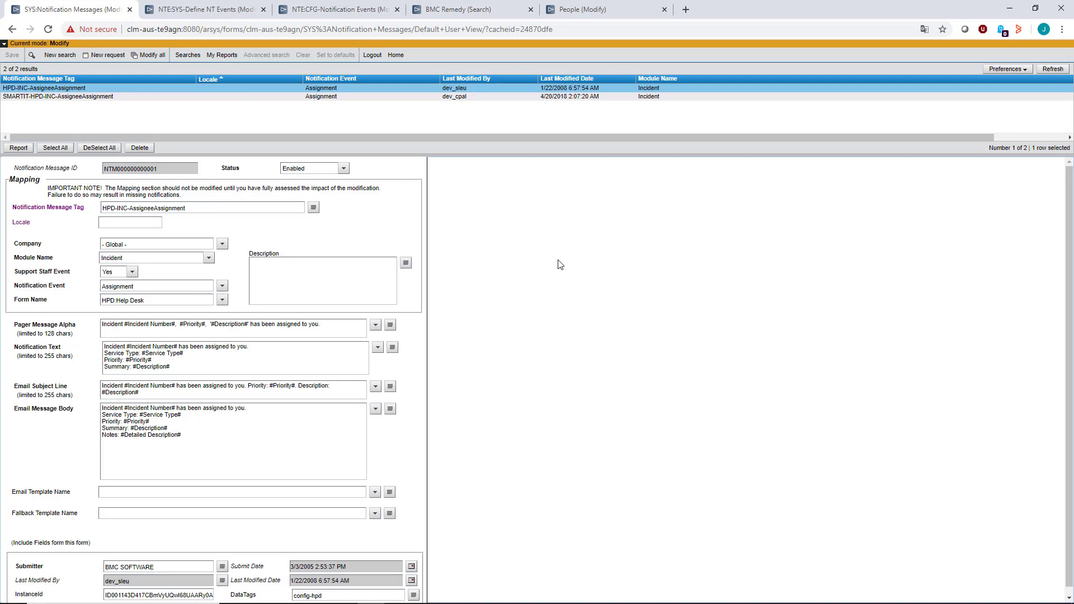
mouse_move(553, 256)
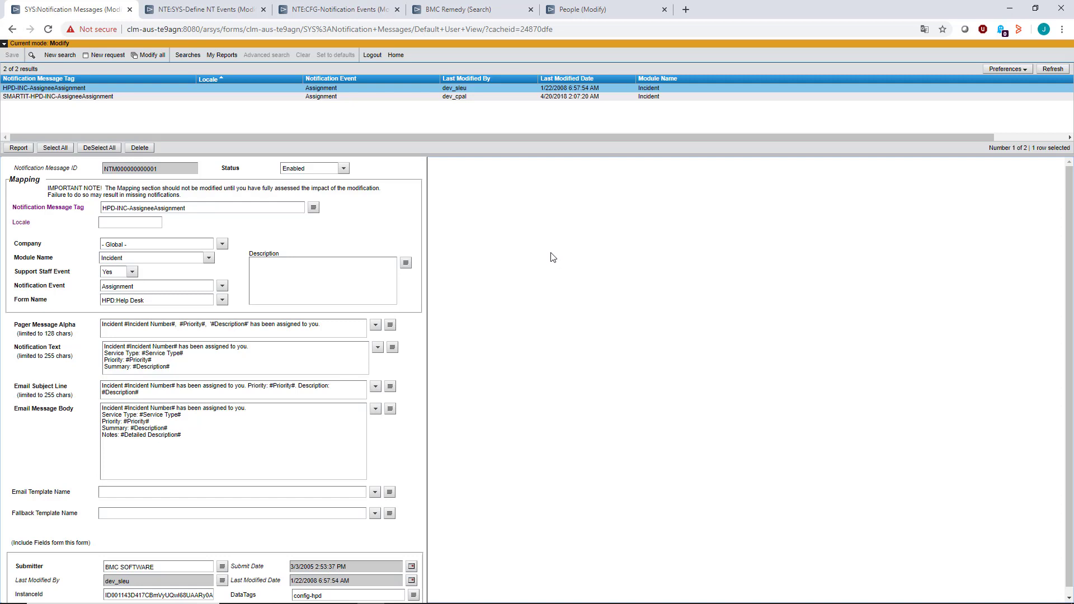
mouse_move(366, 231)
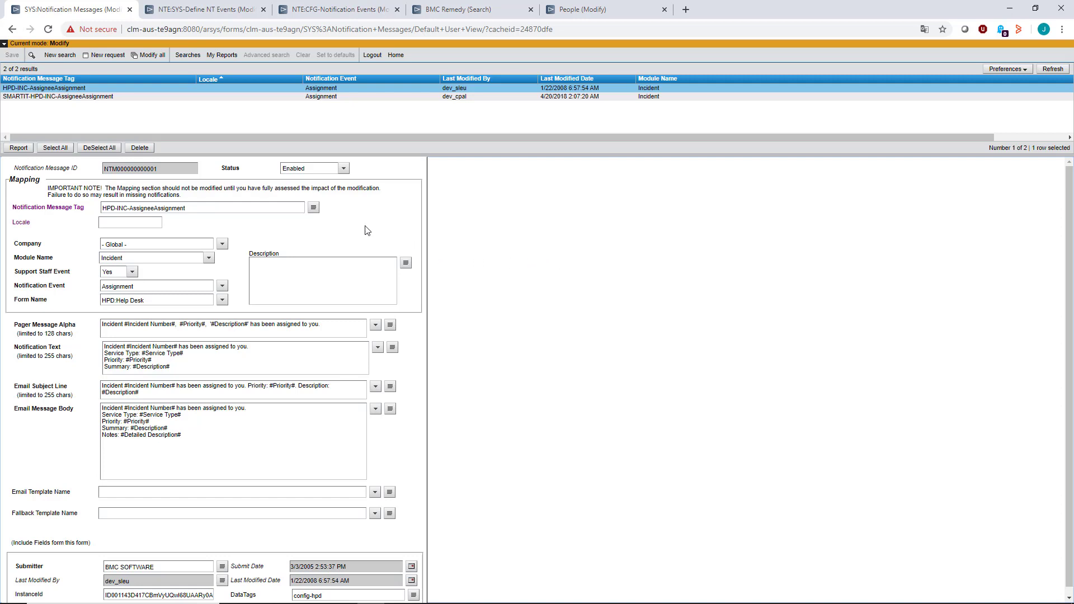
mouse_move(476, 293)
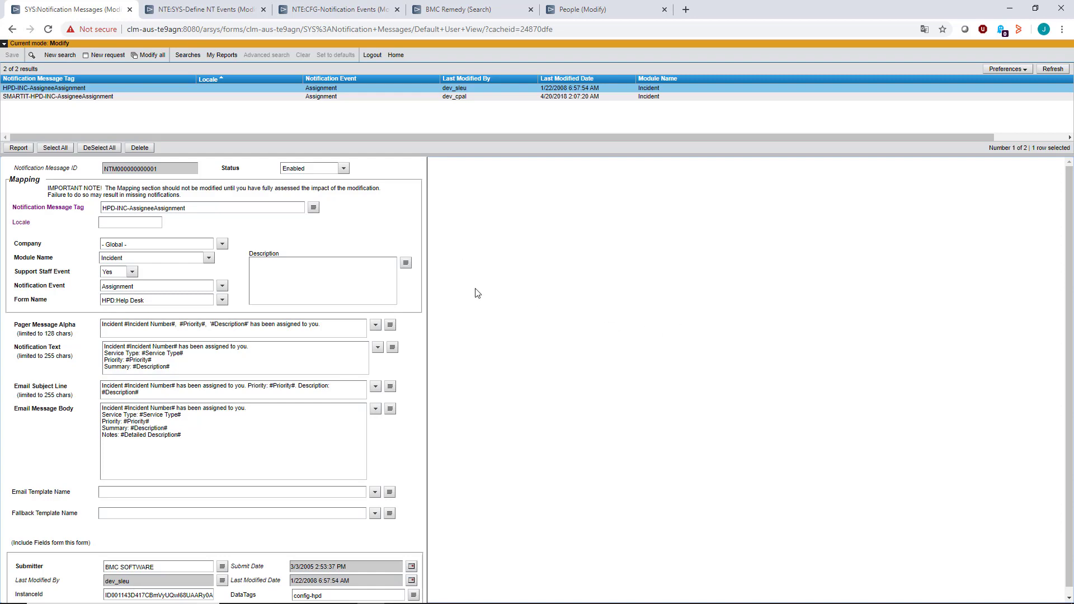
- Review the Incident Assignment event definition in NTE:SYS-Define NT Events, enabled for Incident Management
click(202, 9)
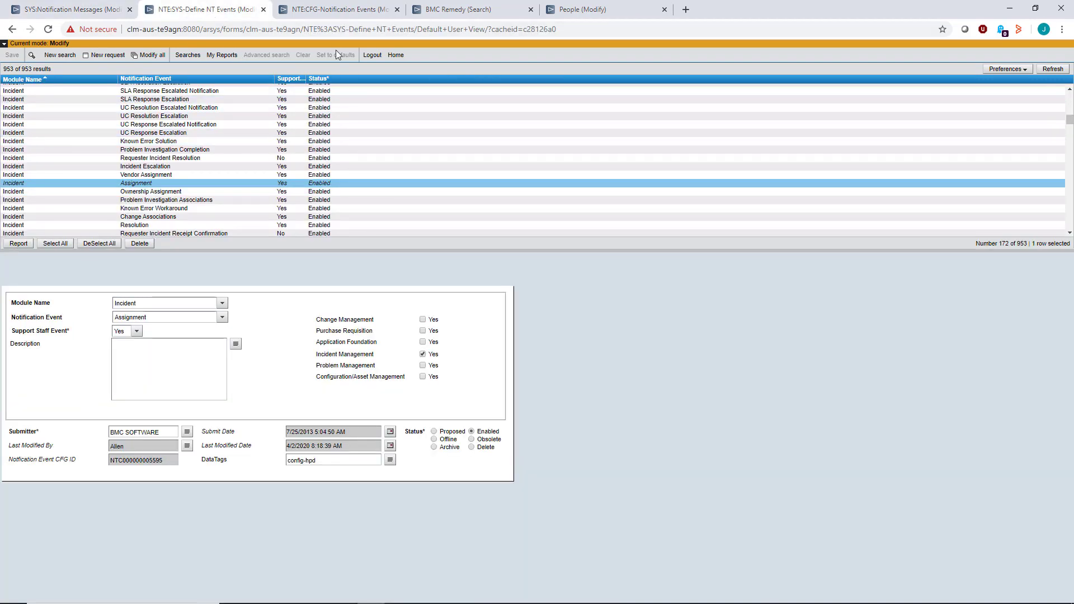
click(155, 98)
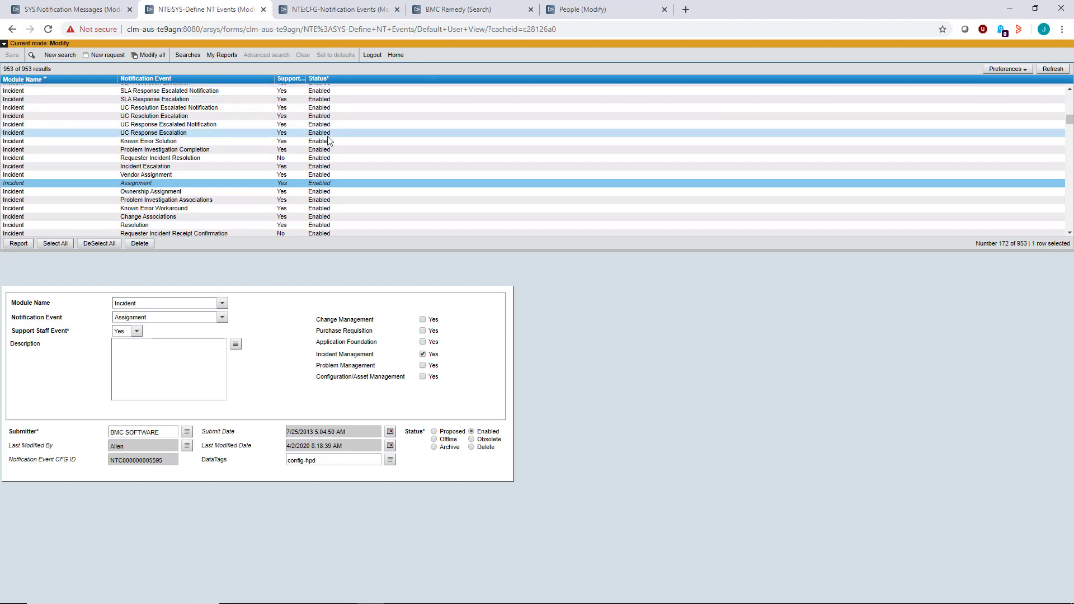
mouse_move(253, 362)
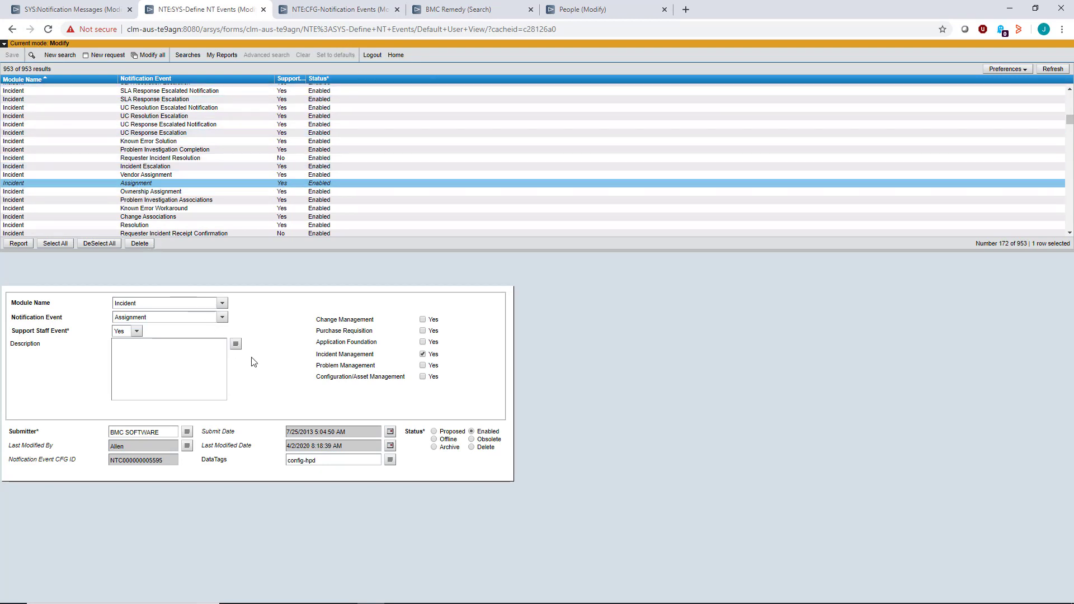
mouse_move(474, 379)
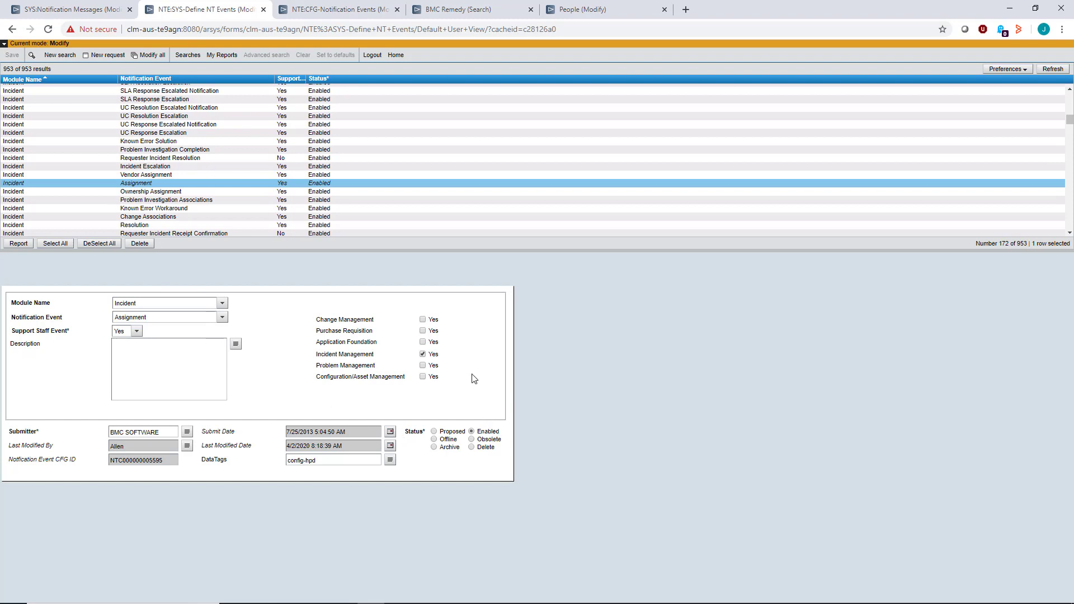
- Show the System Default Incident Assignment configuration in NTE:CFG-Notification Events, set to Email
click(337, 9)
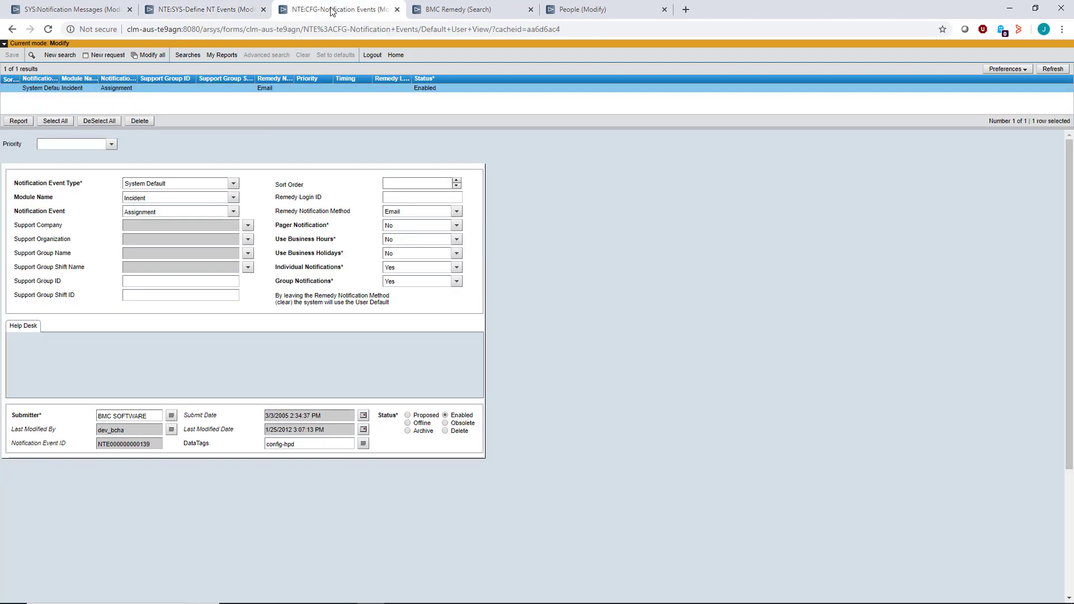
mouse_move(700, 296)
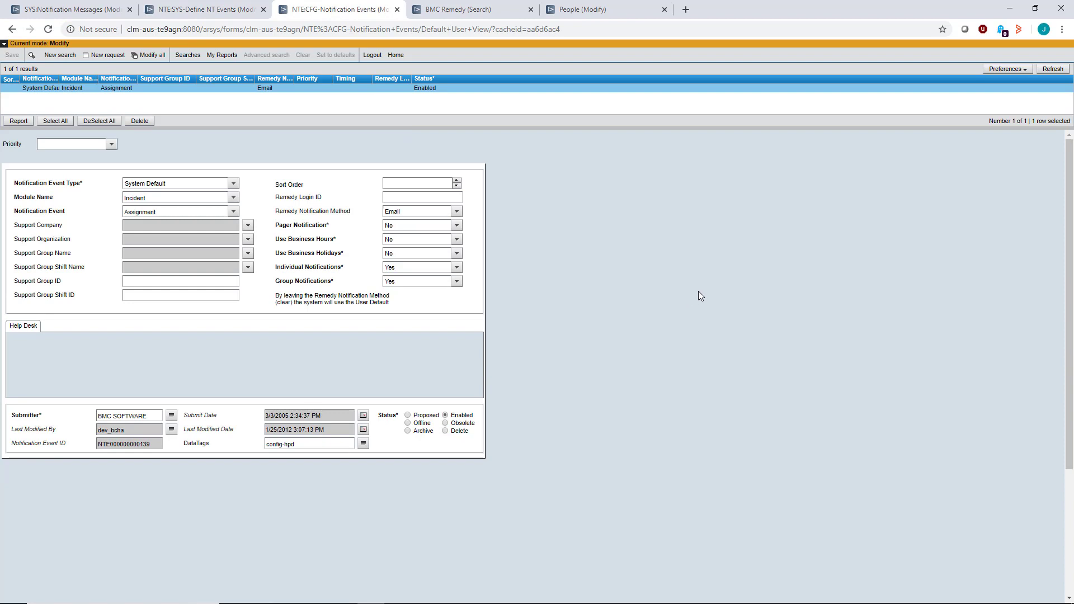
mouse_move(320, 228)
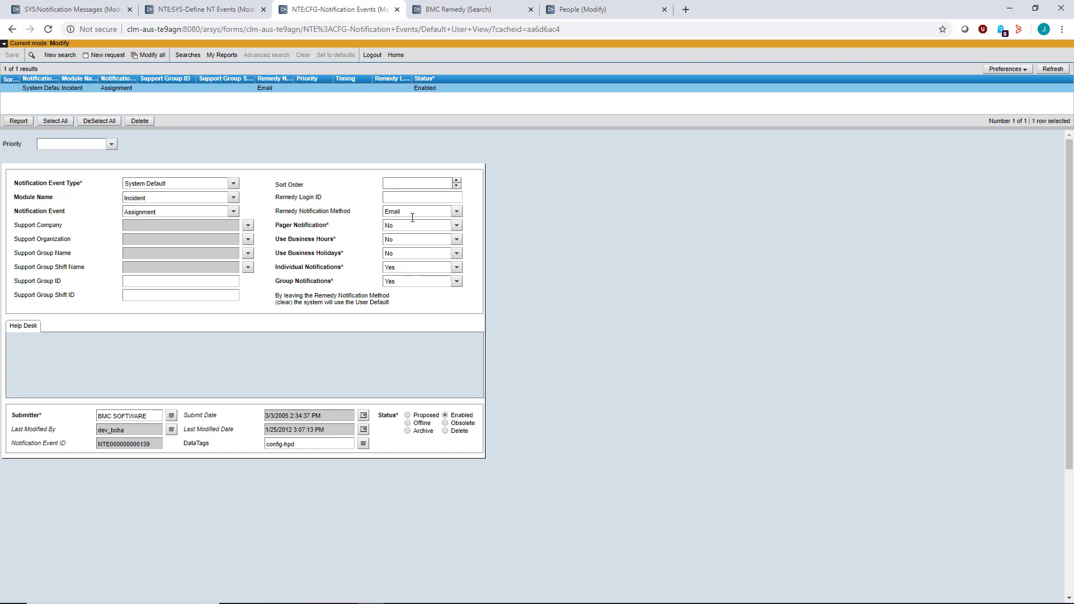
mouse_move(514, 434)
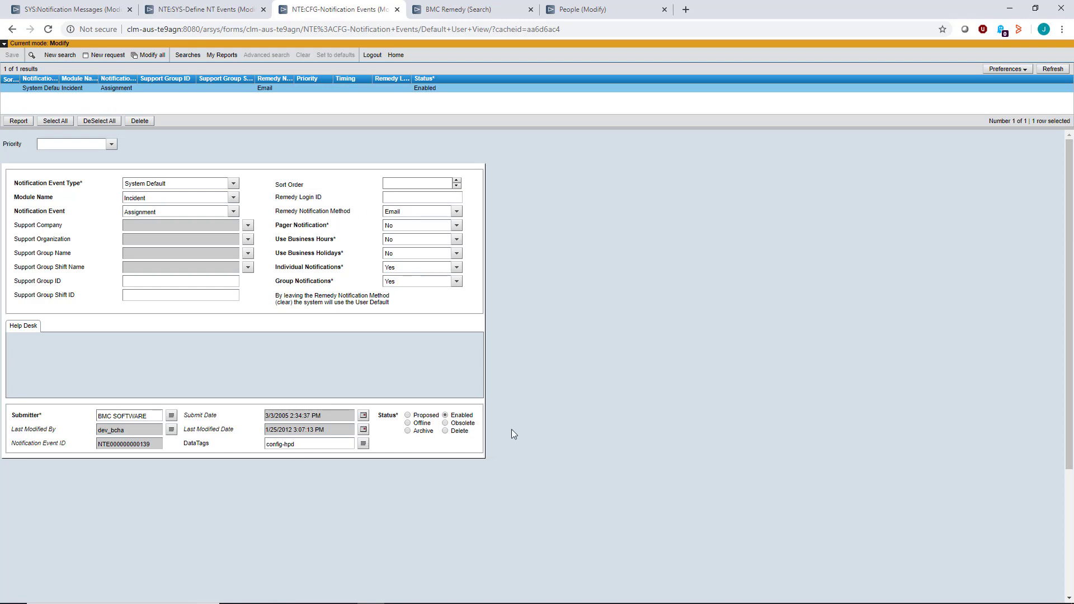
click(471, 9)
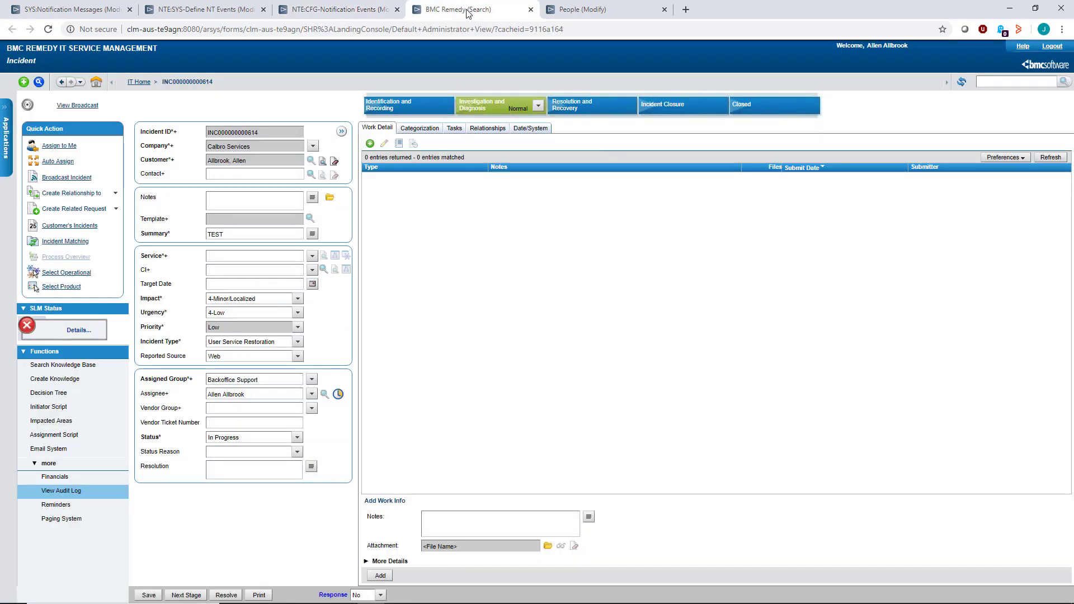
mouse_move(314, 342)
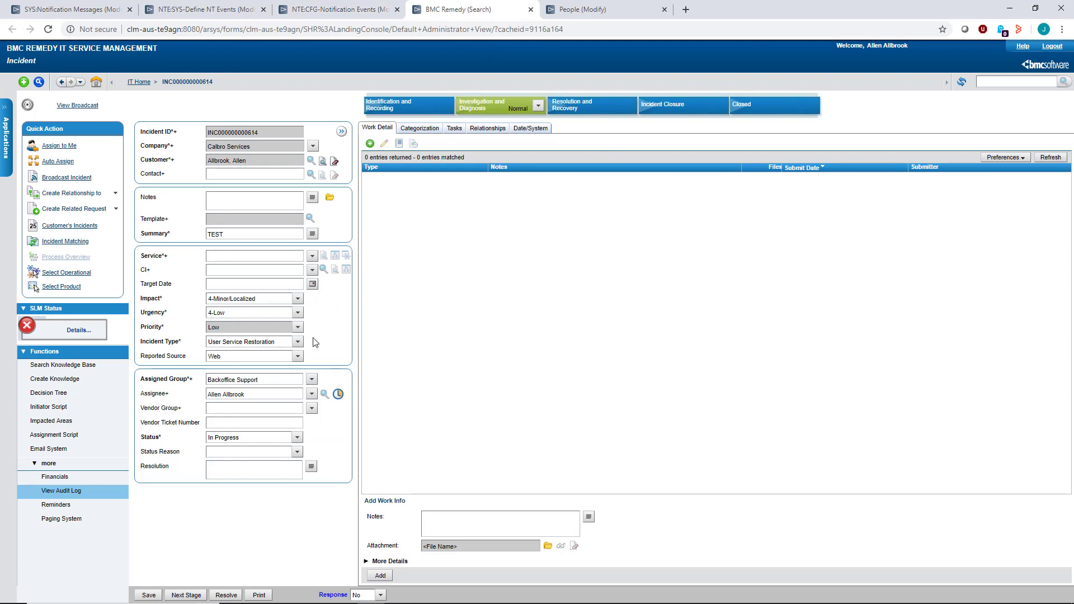
mouse_move(329, 308)
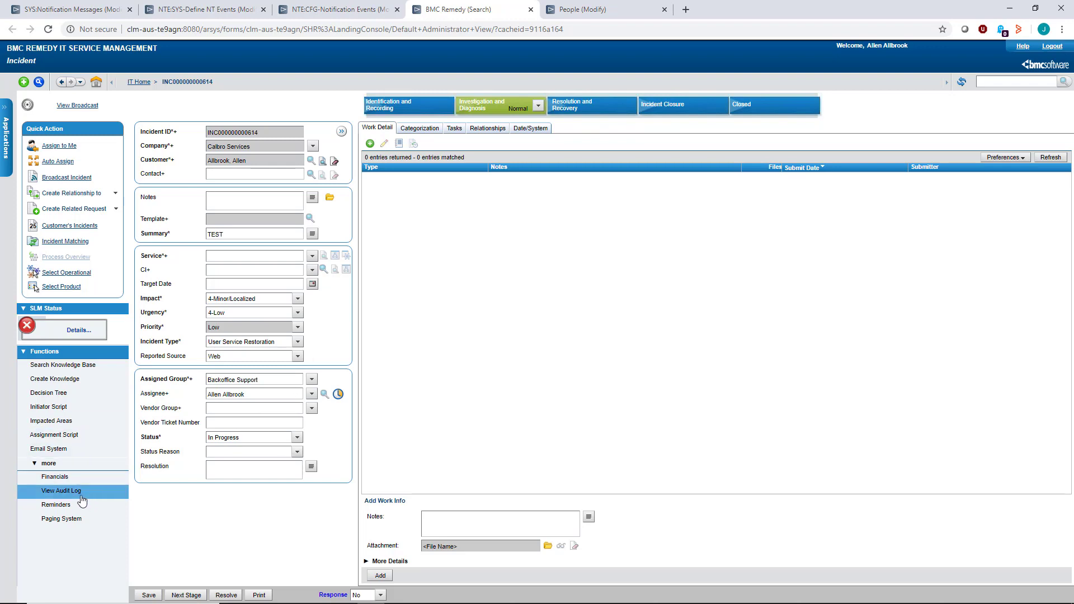
- Open the incident's audit log and view its Notification Audits, showing one receipt email
click(61, 490)
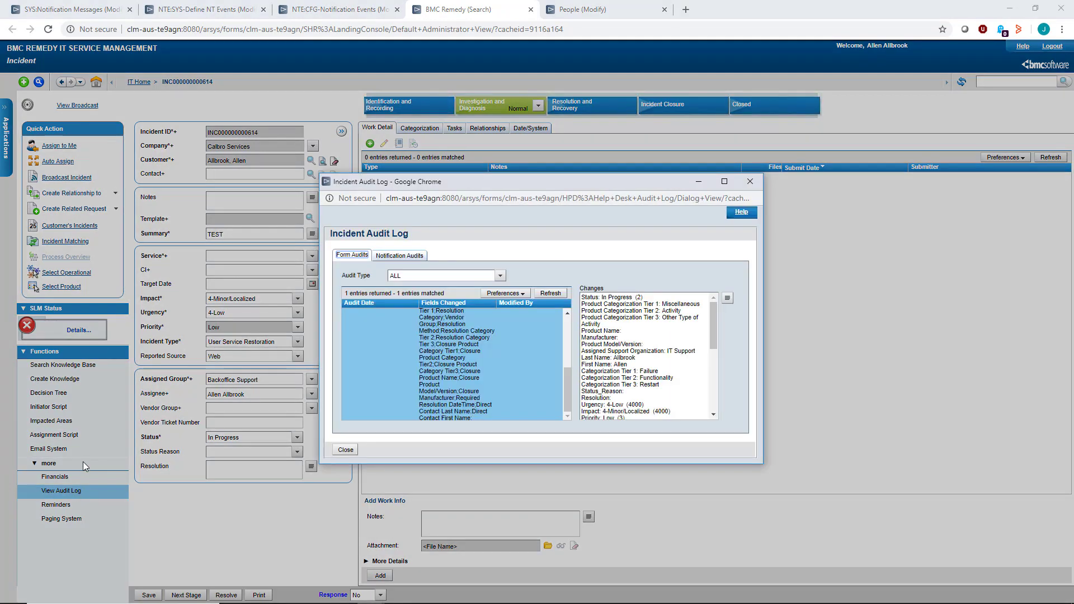
click(399, 255)
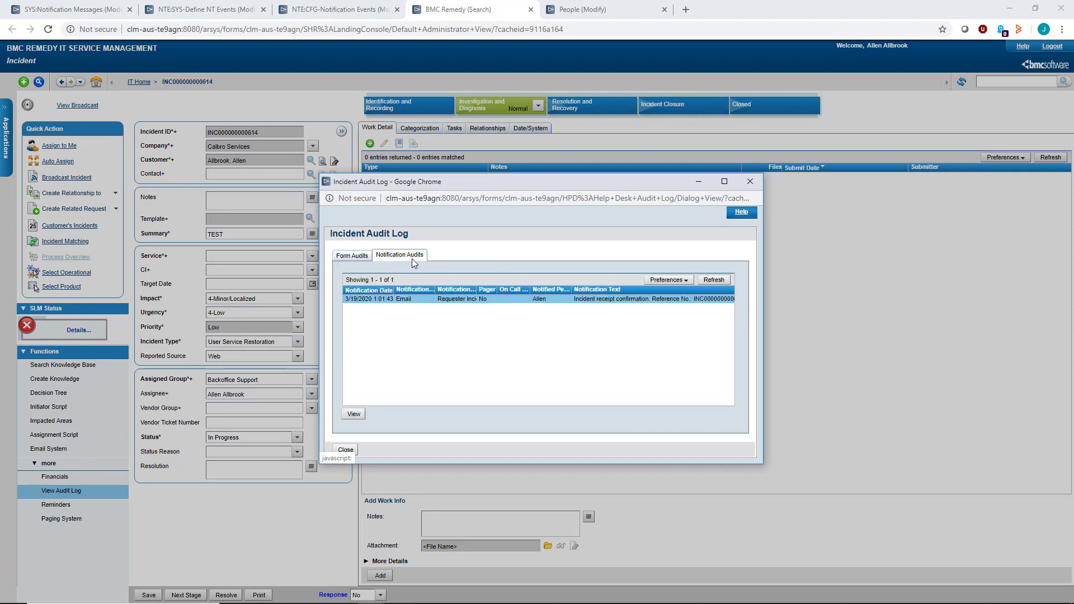
mouse_move(471, 340)
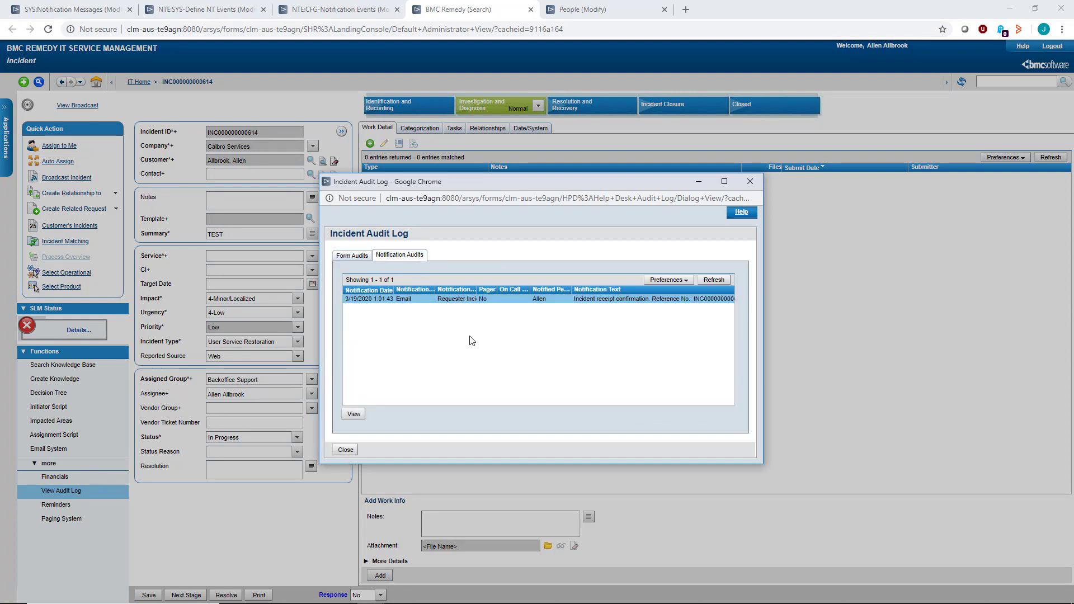
mouse_move(555, 391)
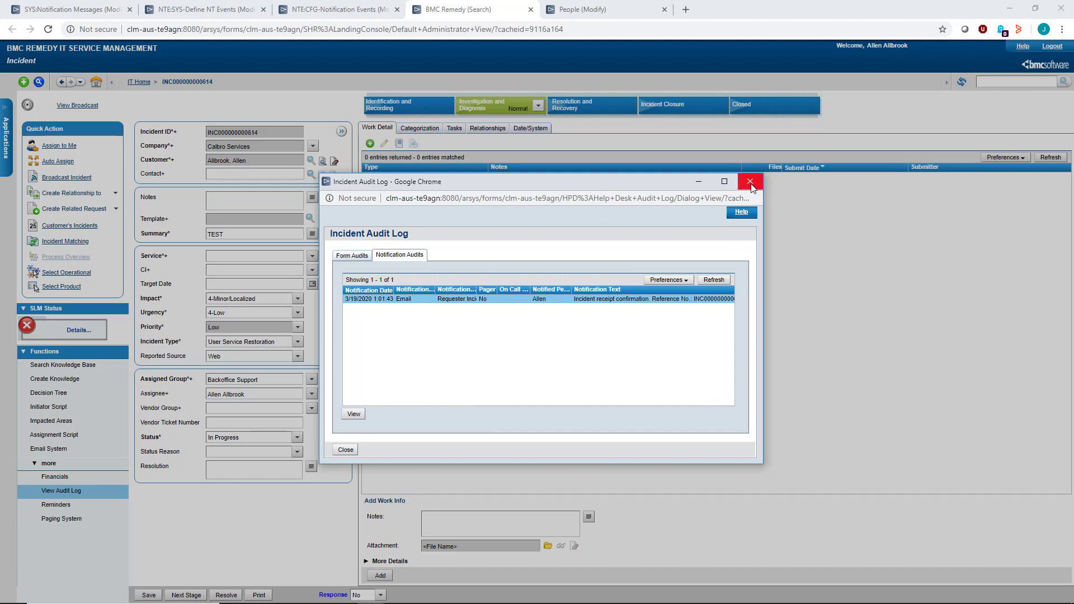
click(749, 182)
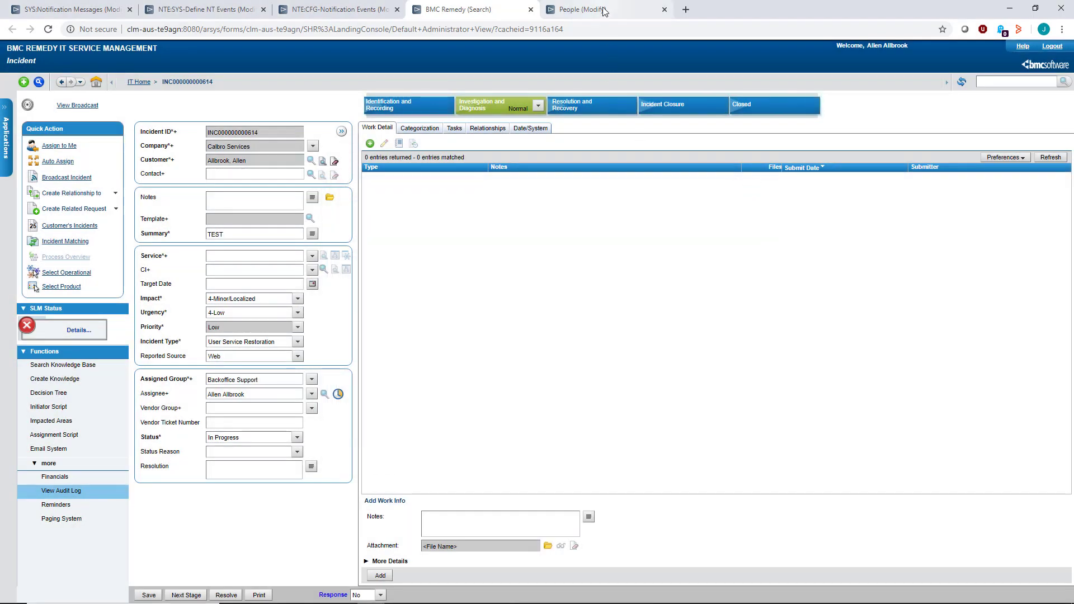
click(588, 9)
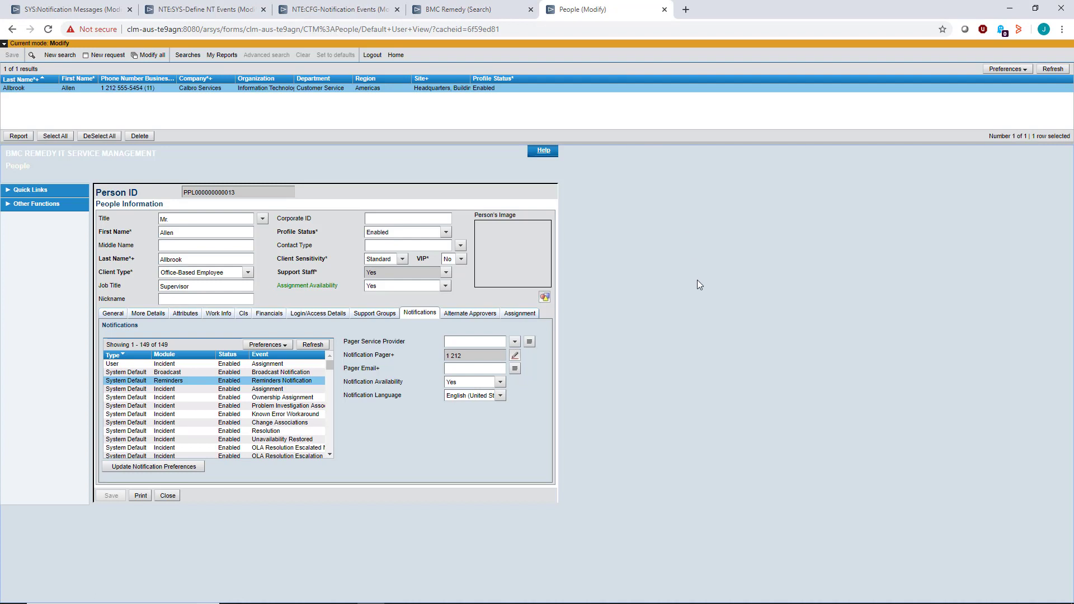
mouse_move(706, 310)
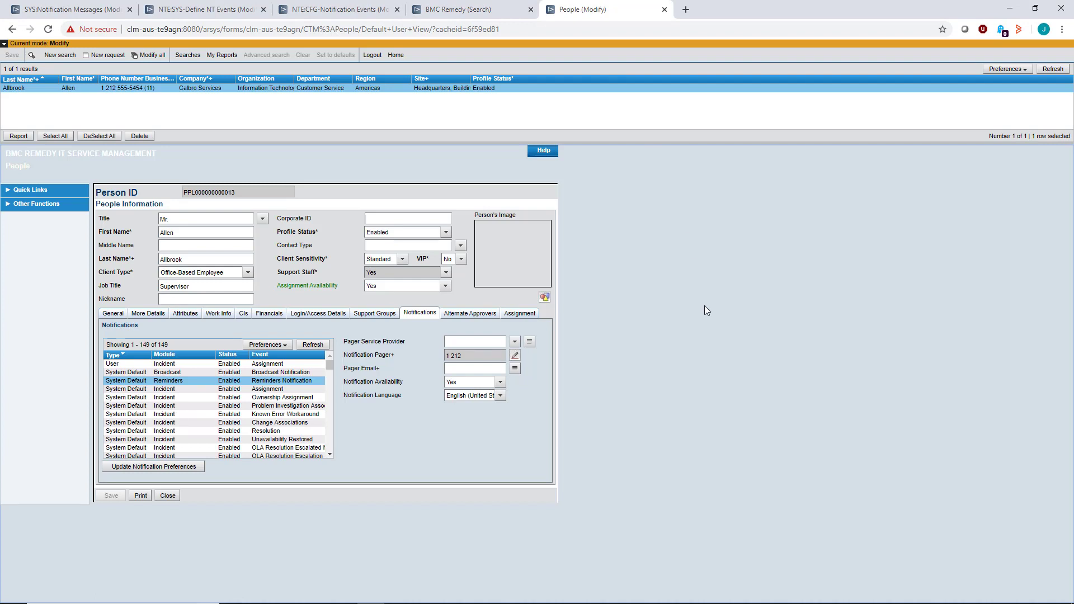
mouse_move(373, 390)
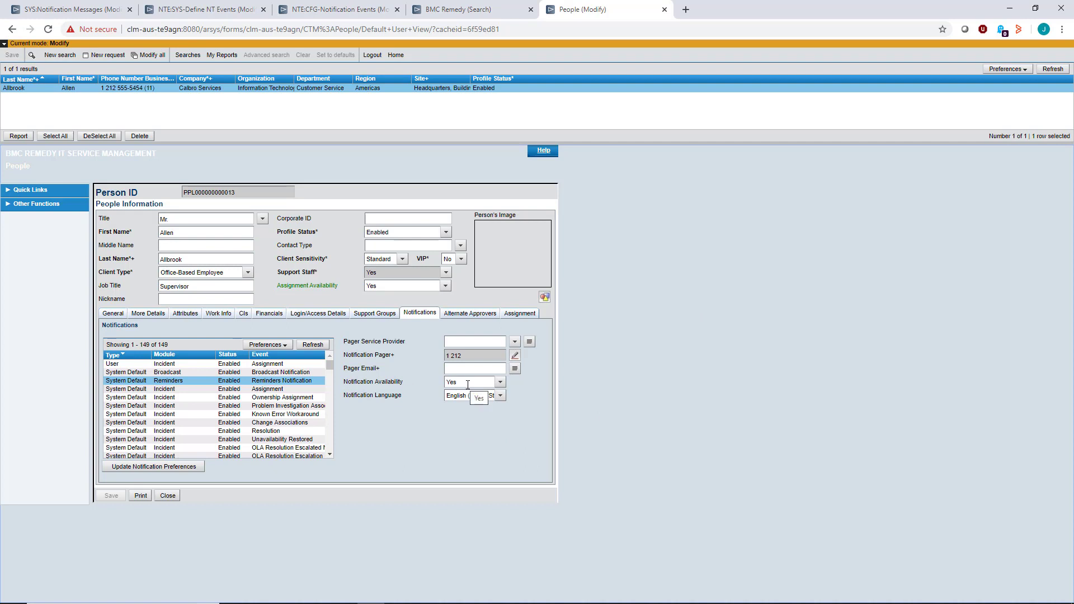
click(469, 395)
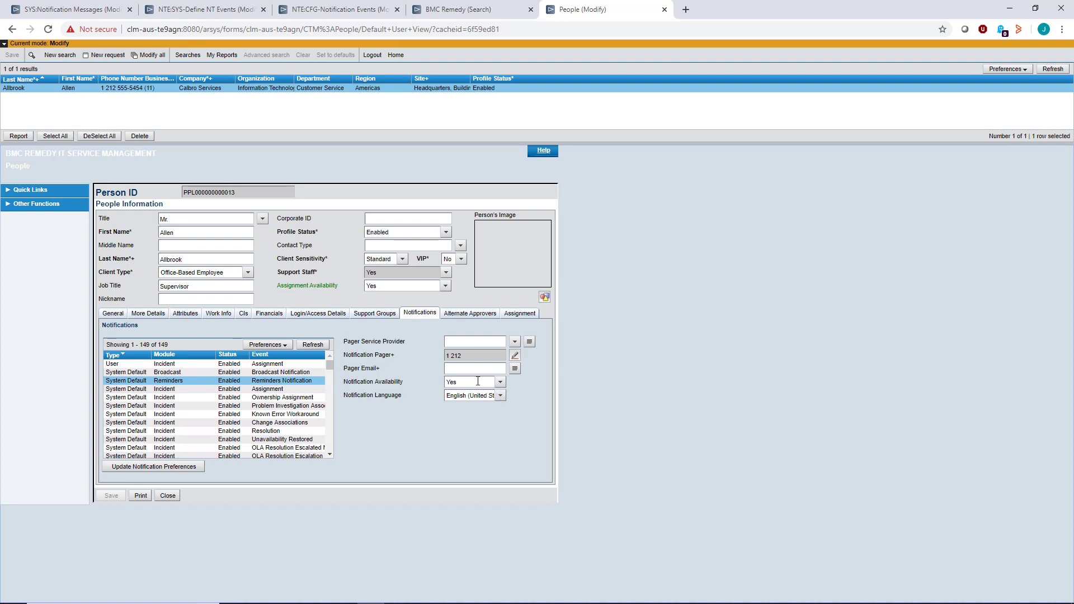
mouse_move(467, 484)
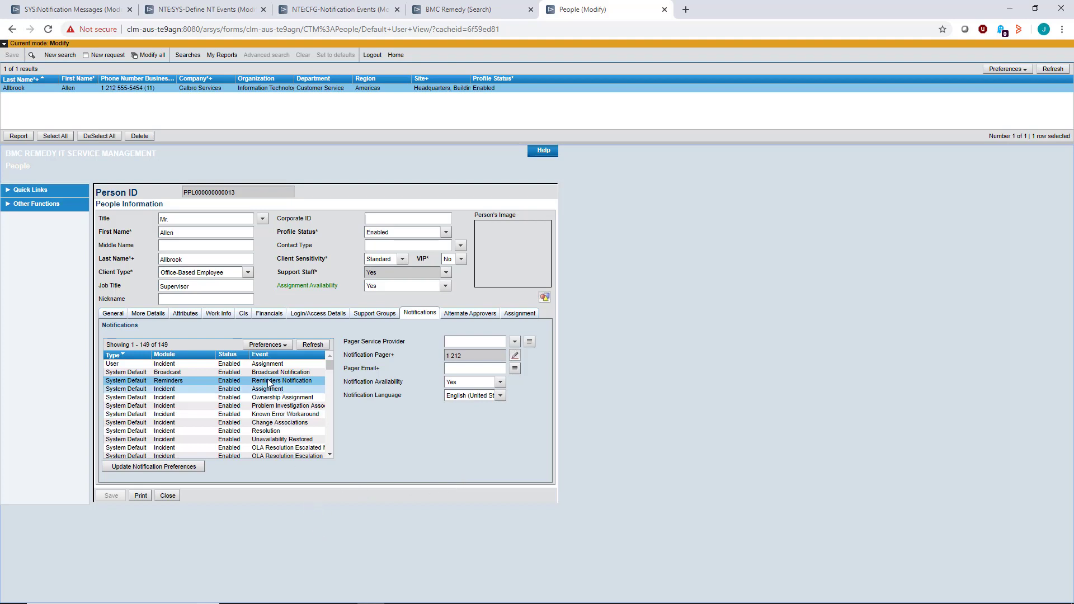
mouse_move(318, 503)
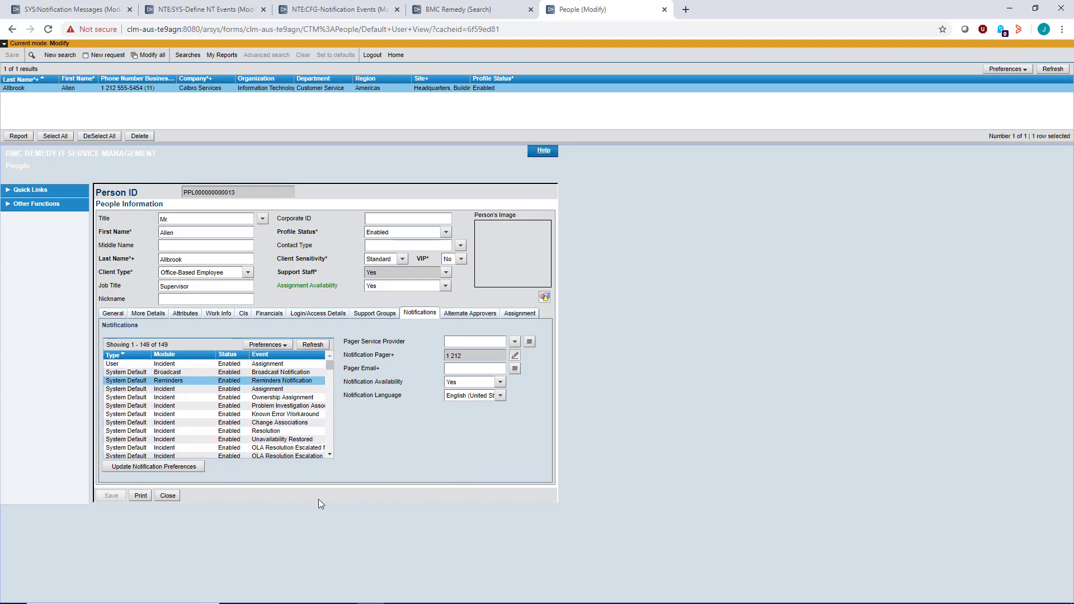
mouse_move(483, 565)
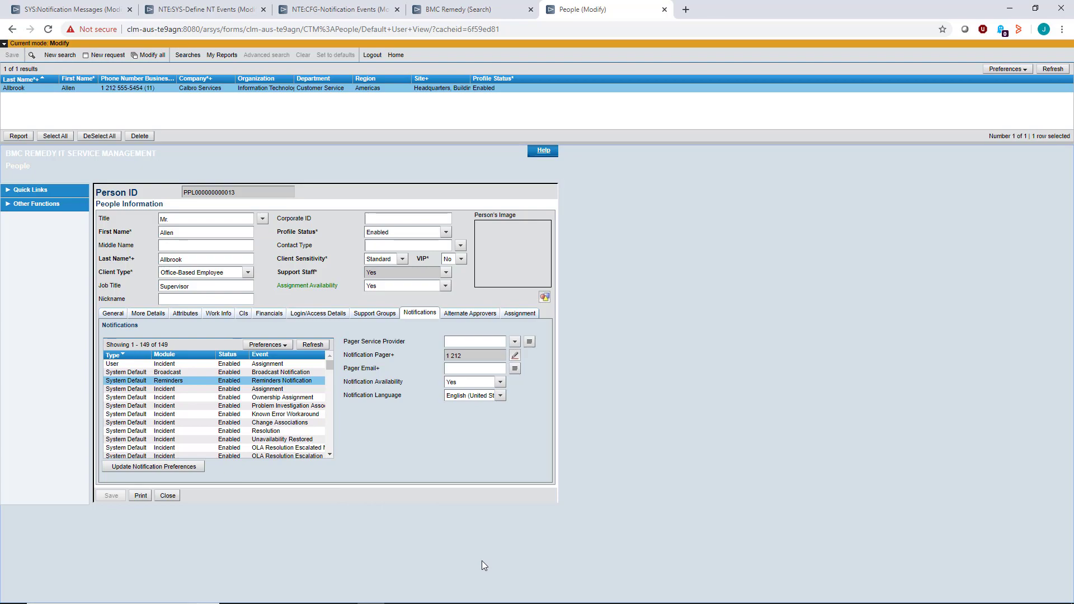